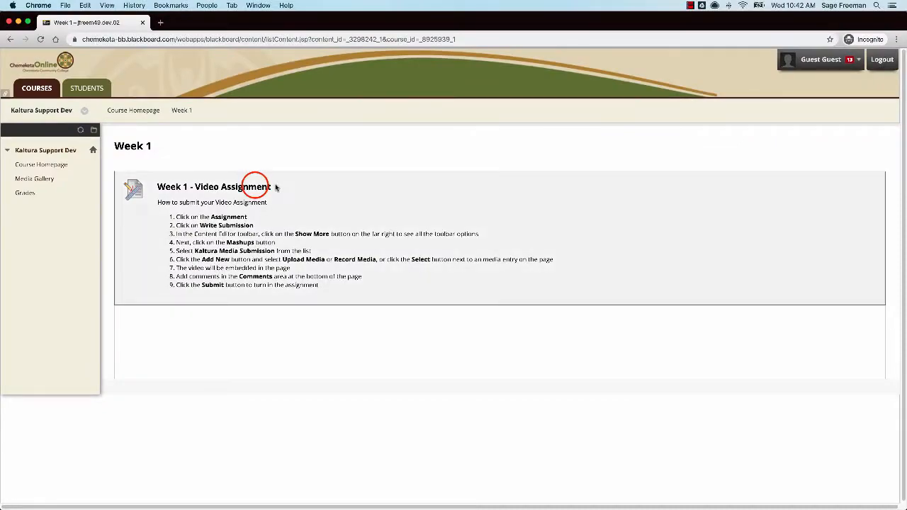
# - Open Week 1 - Video Assignment and scroll to the Assignment Submission section
pyautogui.click(213, 186)
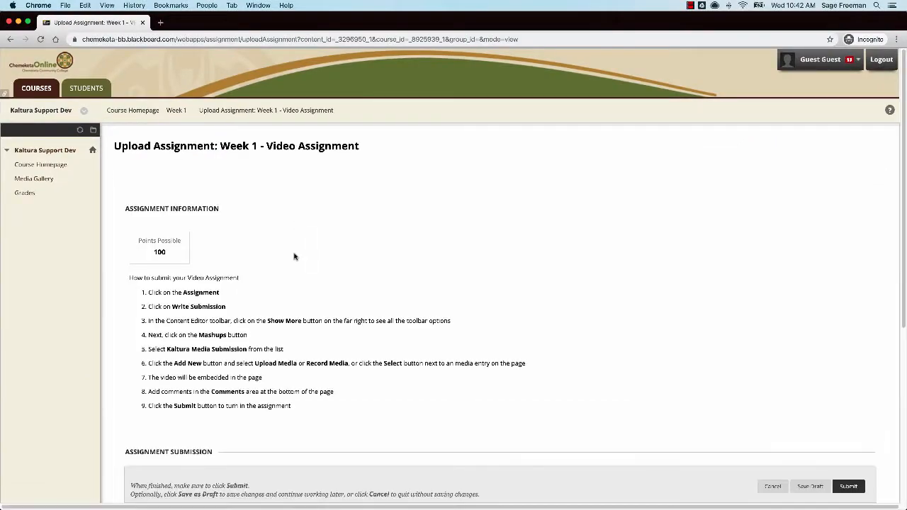
pyautogui.scroll(-3)
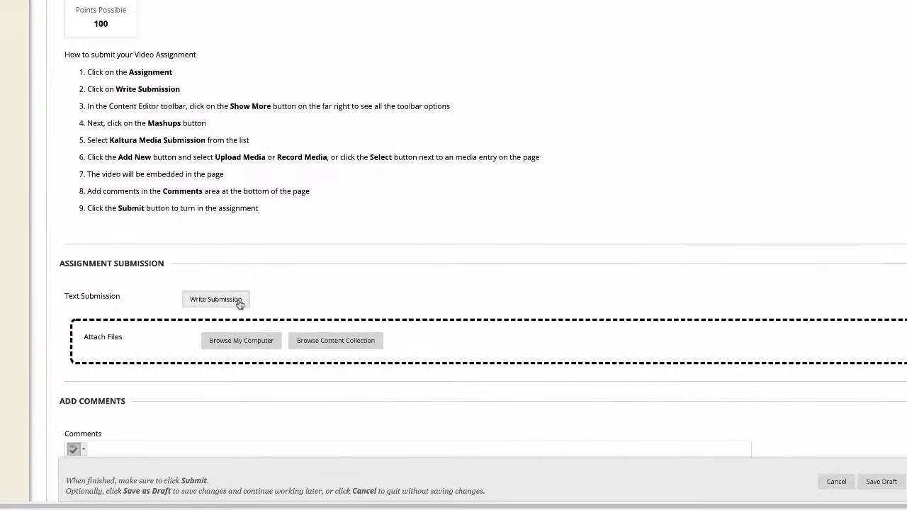
# - Start a written submission, expand the full editor toolbar, and show the Mashups sources
pyautogui.click(215, 299)
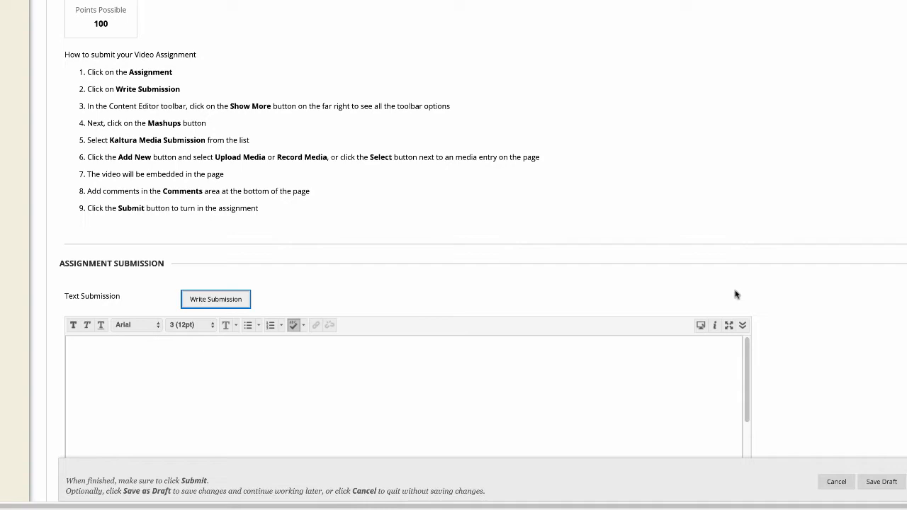
pyautogui.click(743, 325)
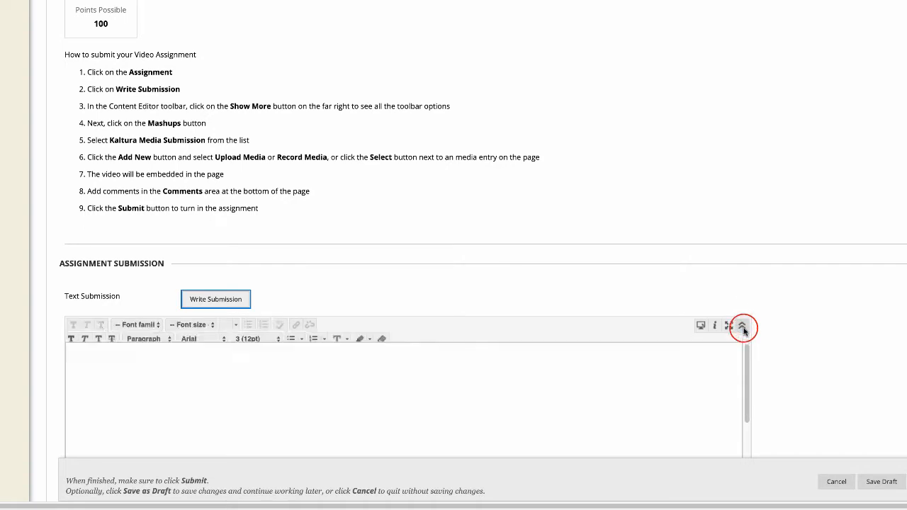
pyautogui.click(742, 327)
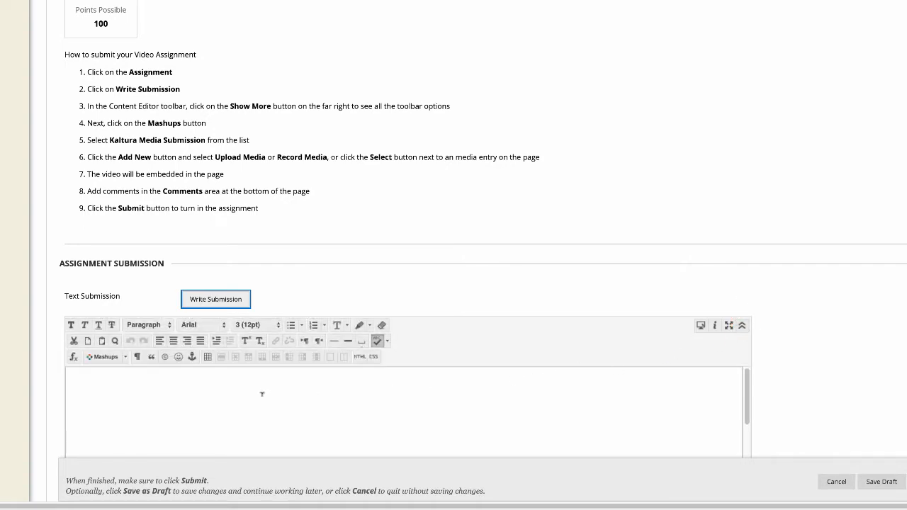
pyautogui.click(103, 357)
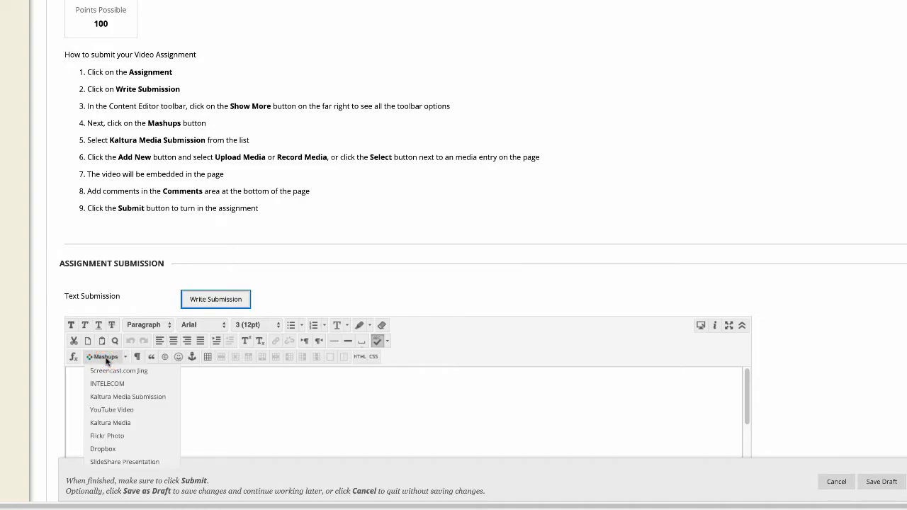
pyautogui.moveTo(128, 397)
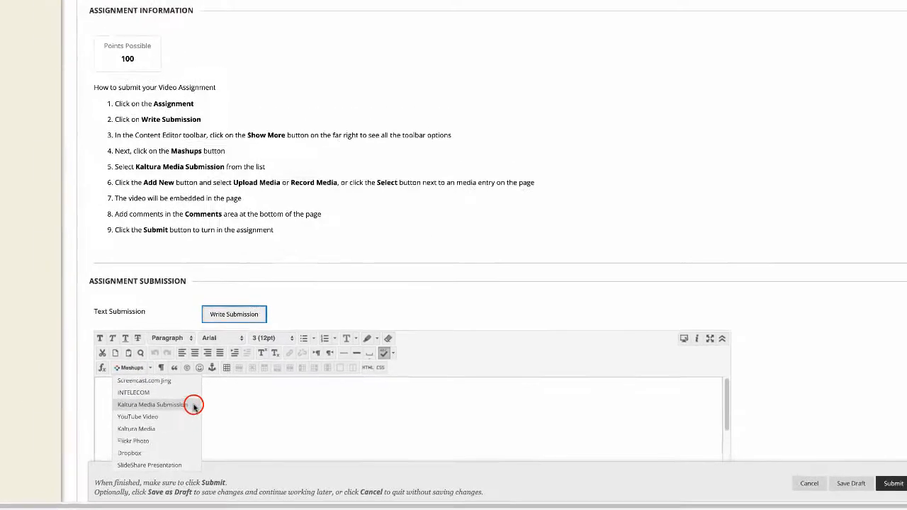
# - Embed the Week 1 Video Assignment recording via Kaltura Media Submission
pyautogui.click(150, 404)
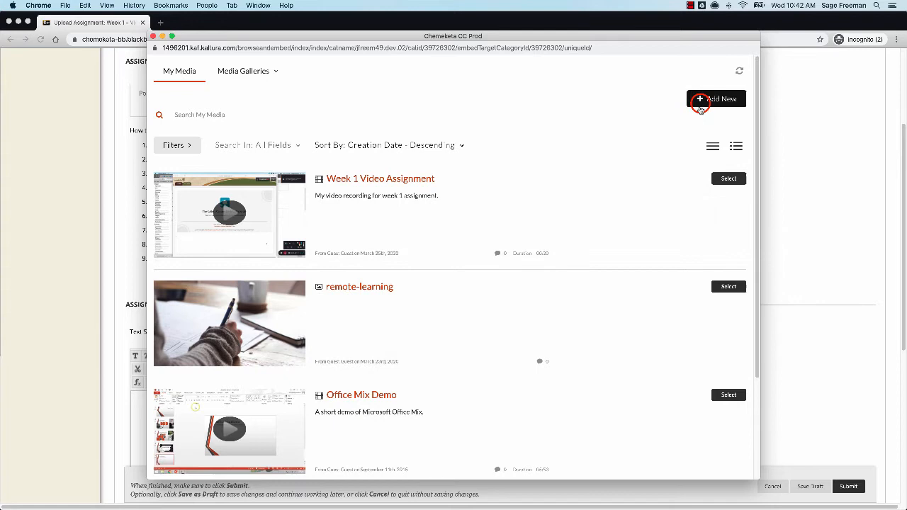
pyautogui.click(716, 99)
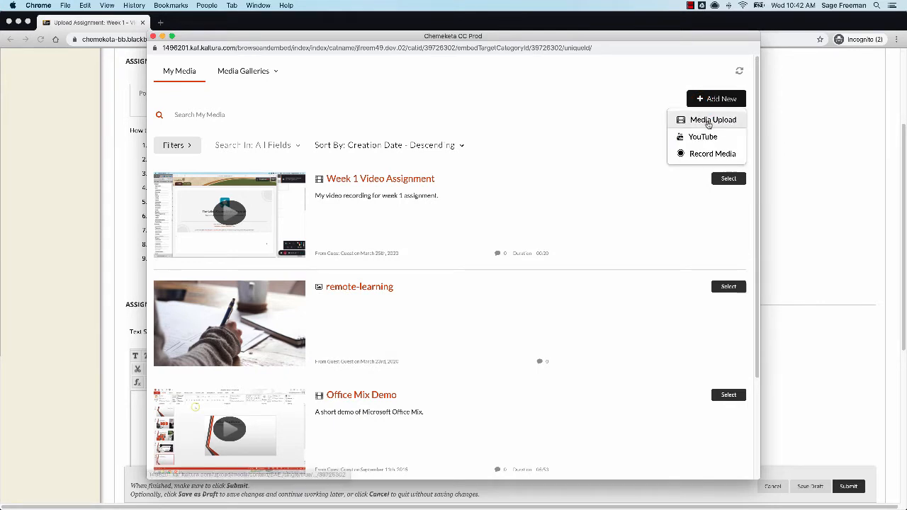
pyautogui.moveTo(654, 152)
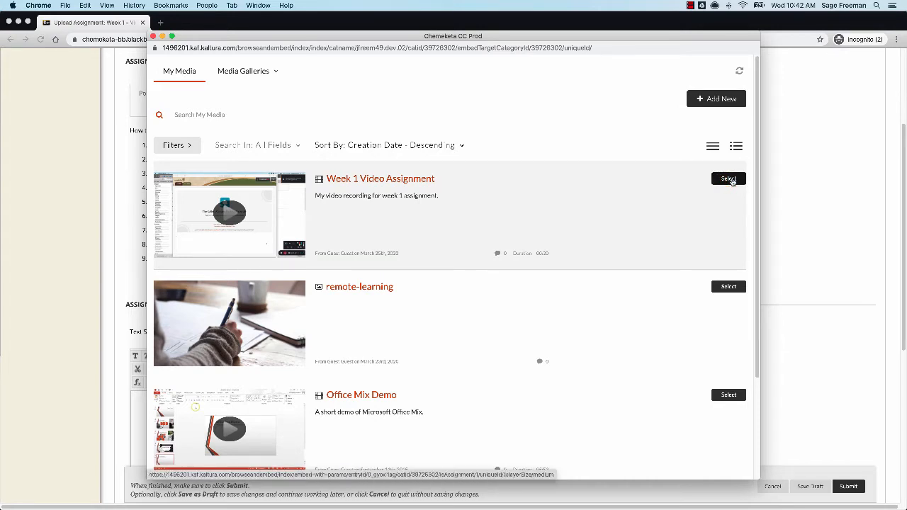
pyautogui.click(727, 178)
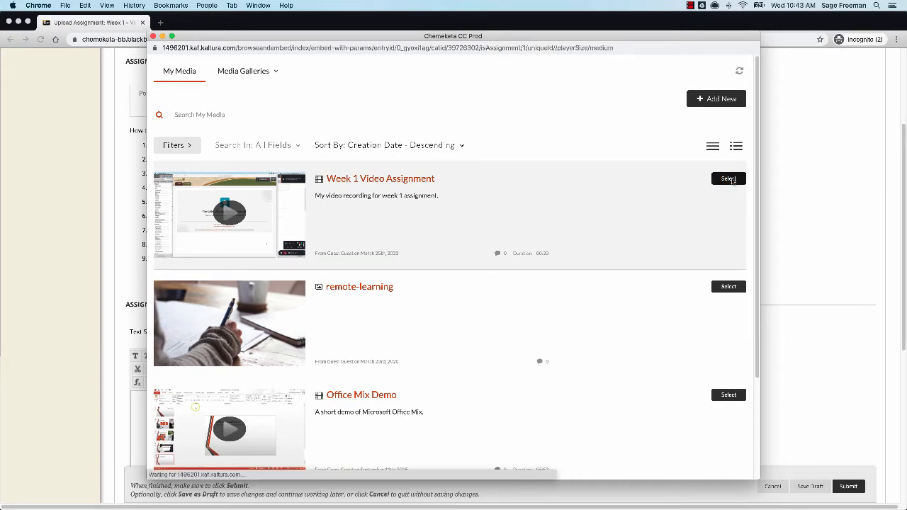
pyautogui.click(728, 178)
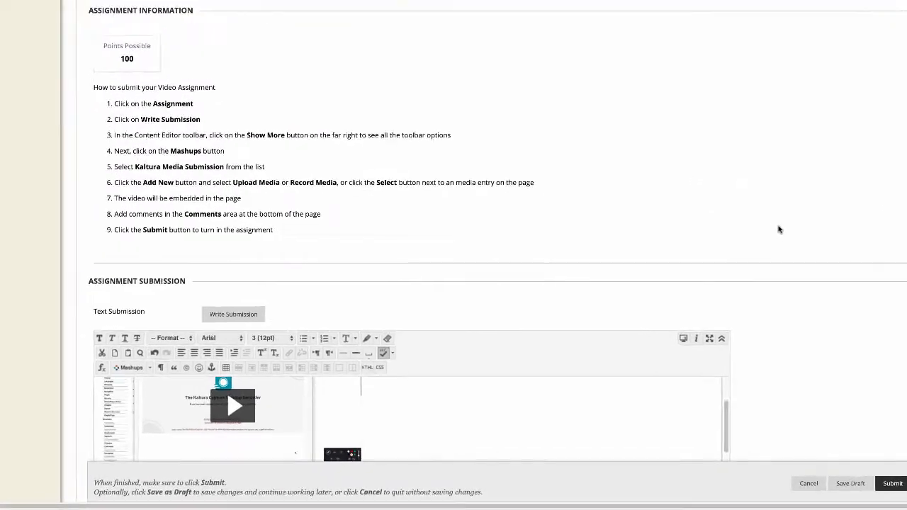
# - Enter a comment 'A' and submit the assignment with the embedded video
pyautogui.scroll(-3)
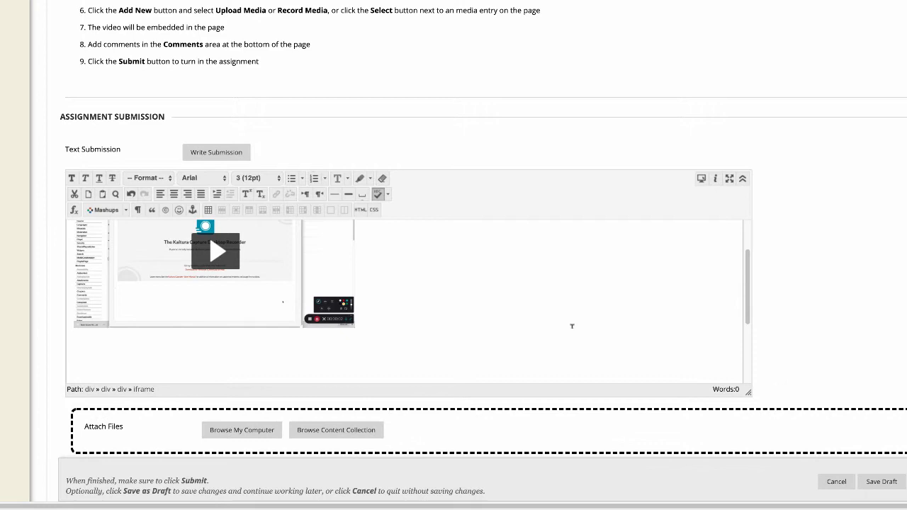
pyautogui.scroll(-3)
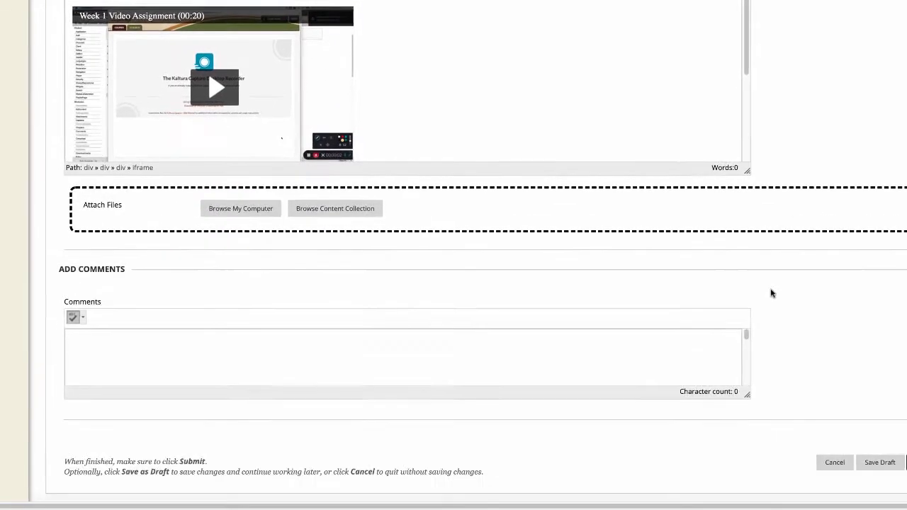
pyautogui.write('Add comments here...')
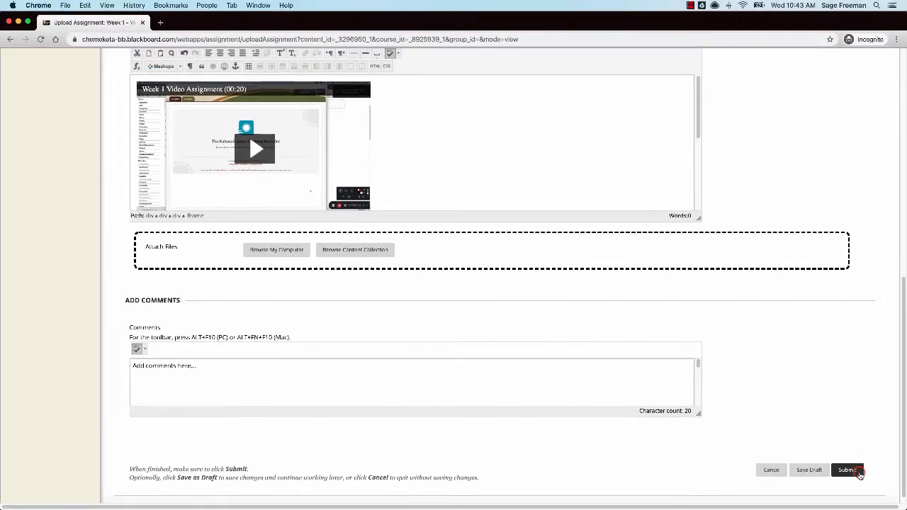
pyautogui.click(847, 470)
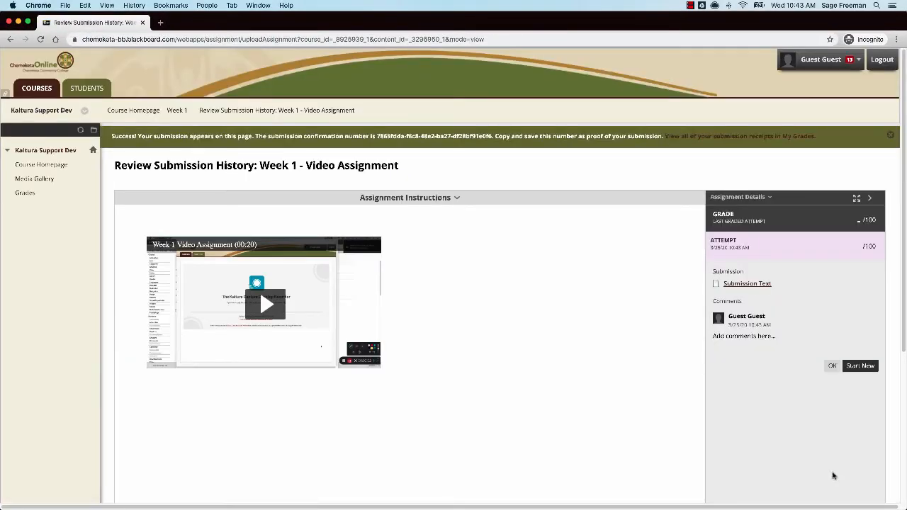
pyautogui.moveTo(306, 390)
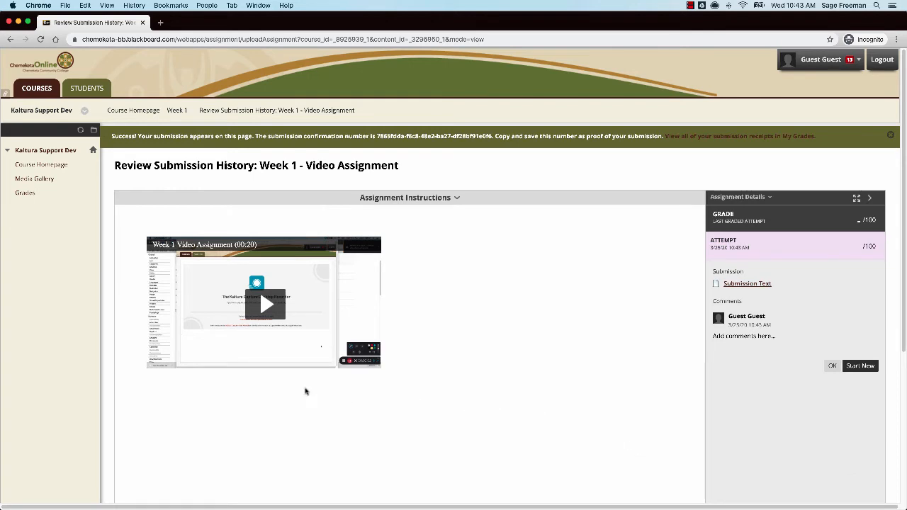
# - Load the player for the submitted Week 1 video in the submission history
pyautogui.click(263, 304)
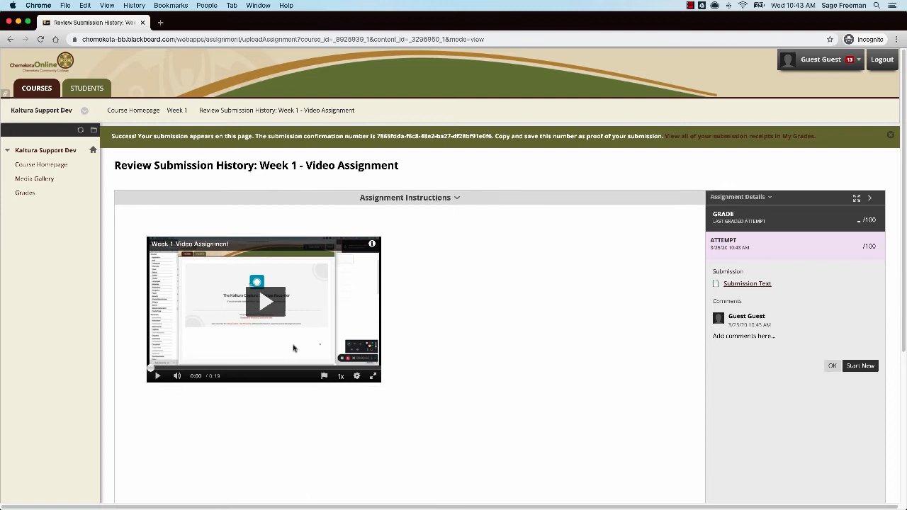
pyautogui.click(264, 302)
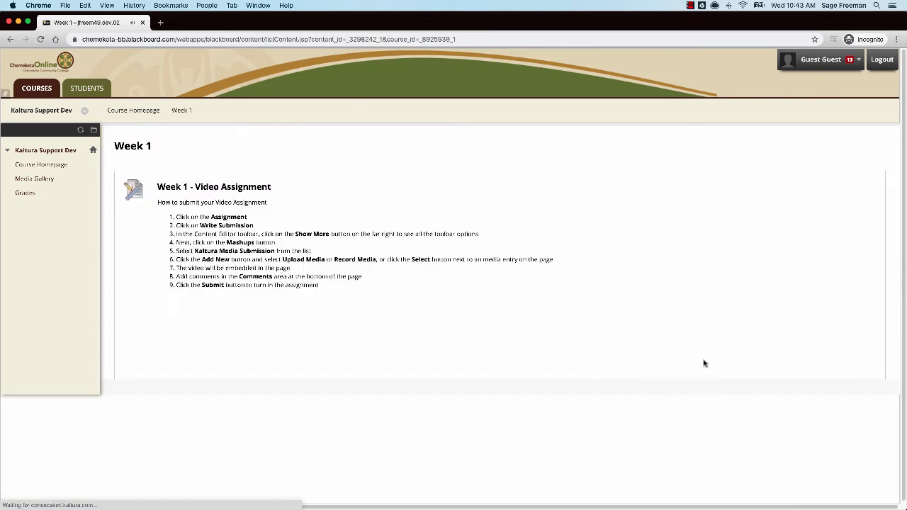
pyautogui.moveTo(485, 350)
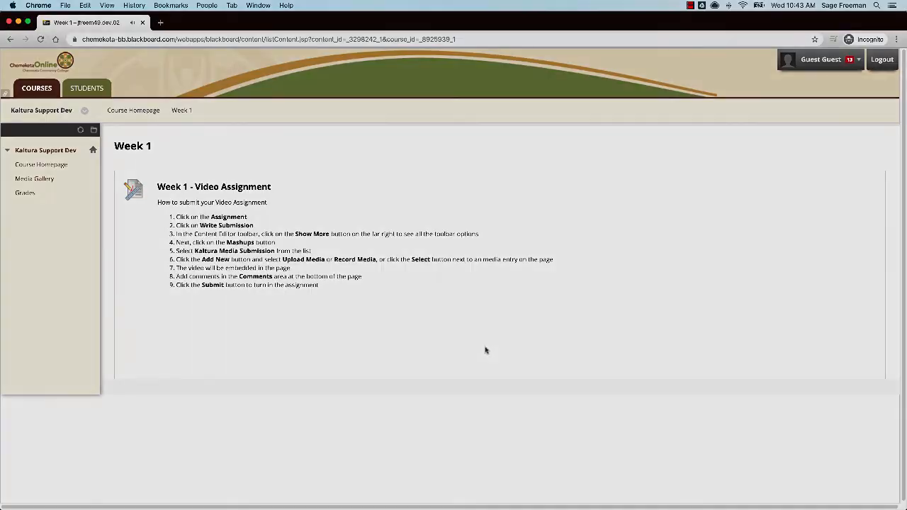